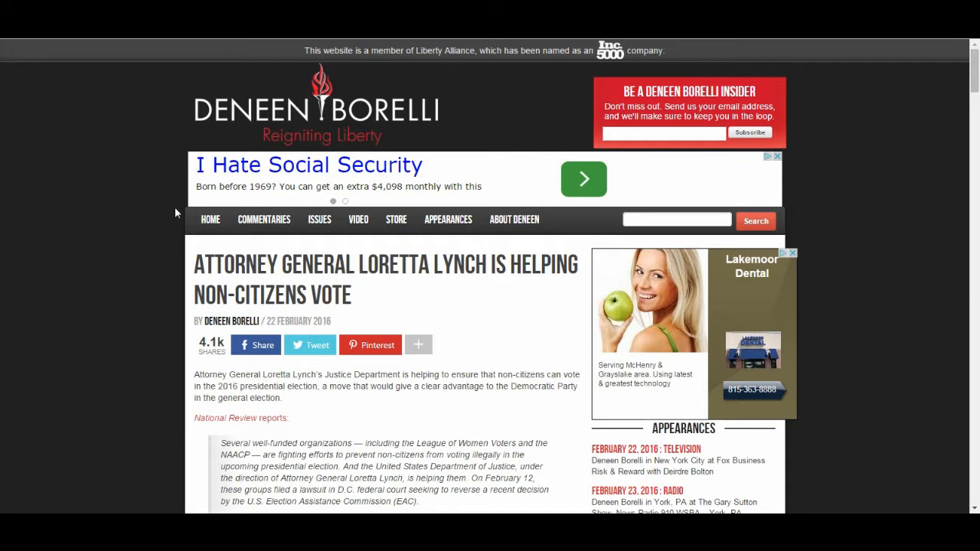
mouse_move(790, 254)
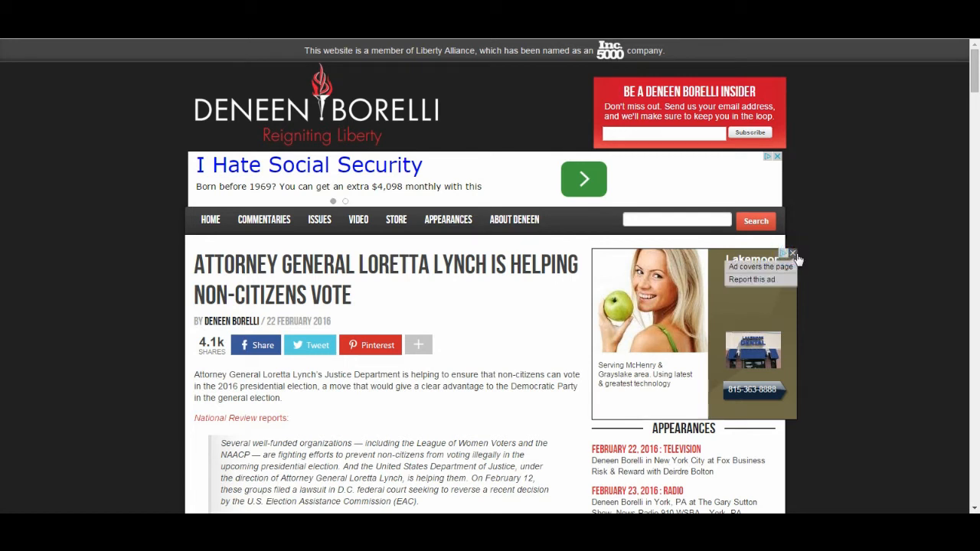
mouse_move(808, 253)
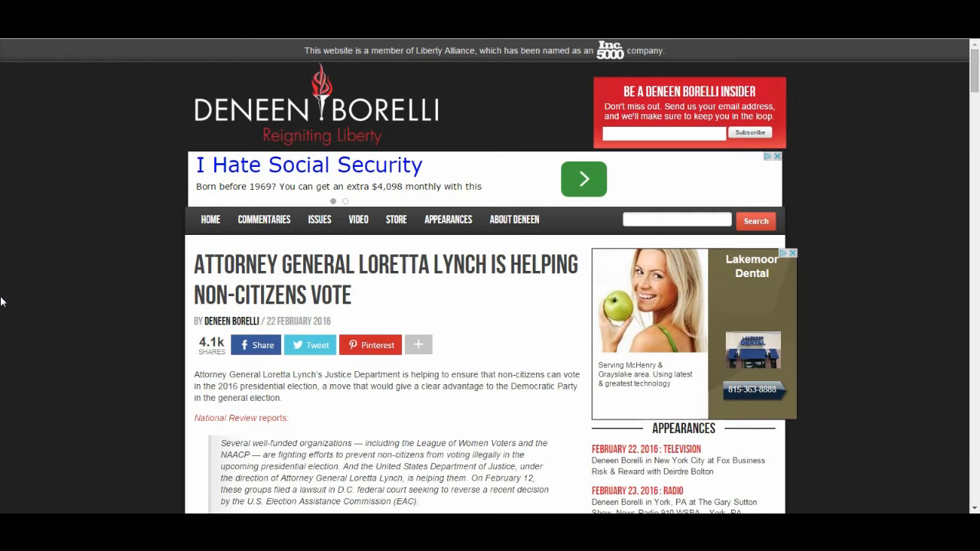
scroll("down", 3)
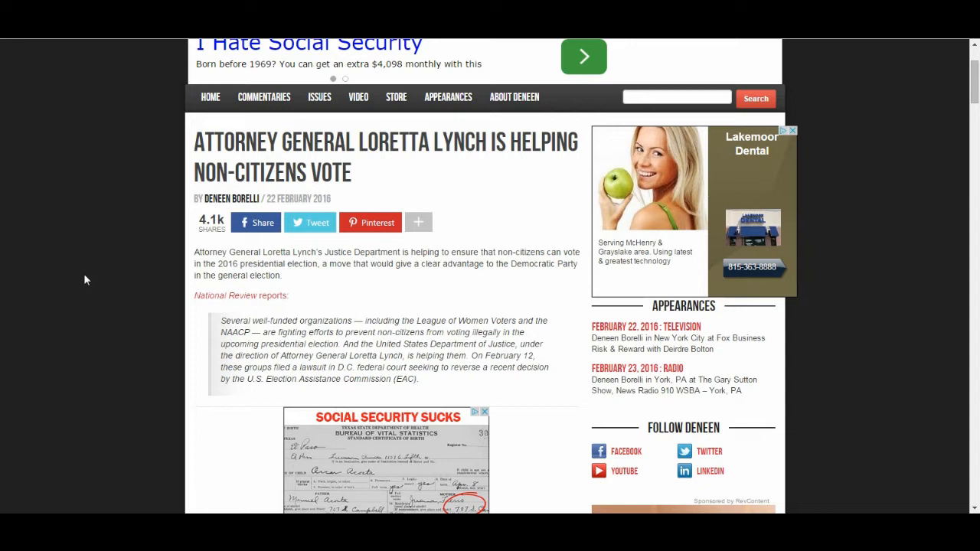
scroll("down", 3)
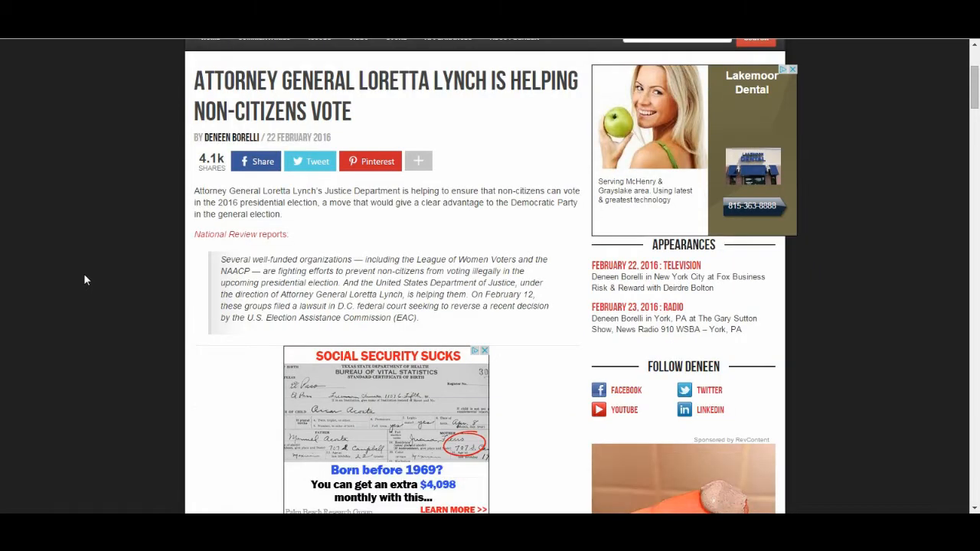
scroll("down", 3)
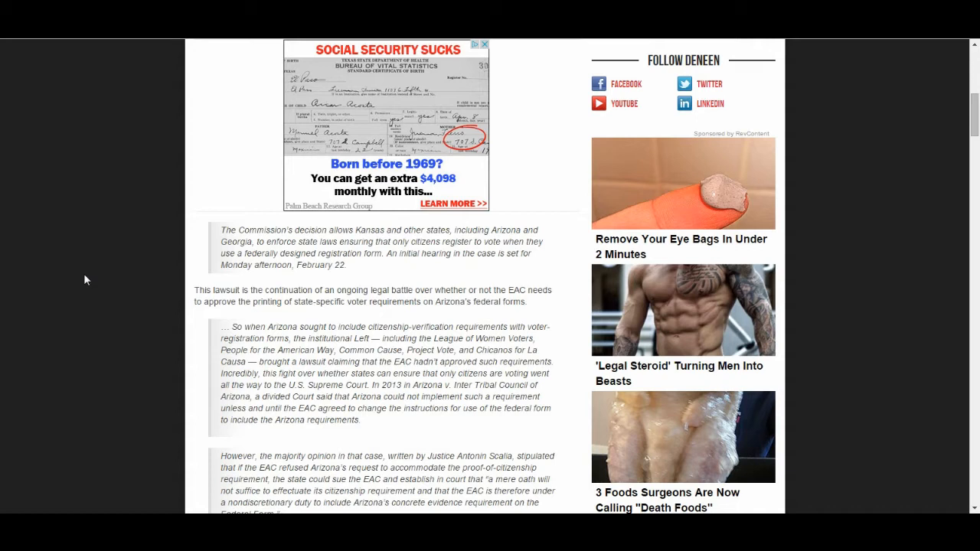
scroll("down", 3)
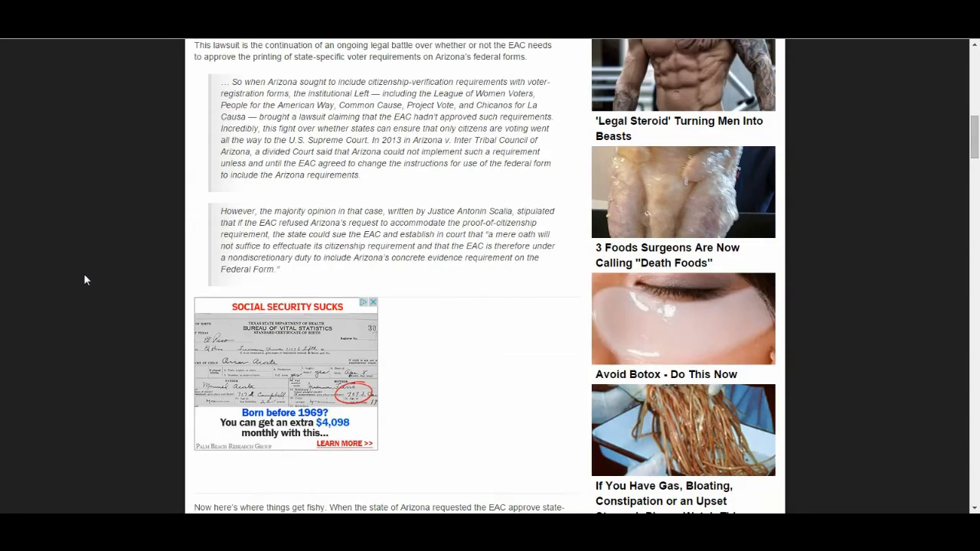
scroll("down", 3)
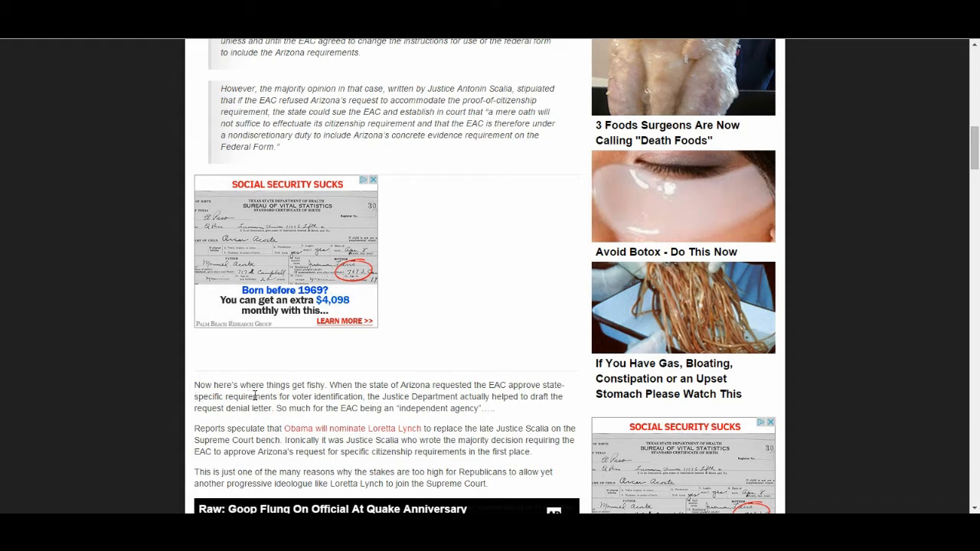
mouse_move(171, 399)
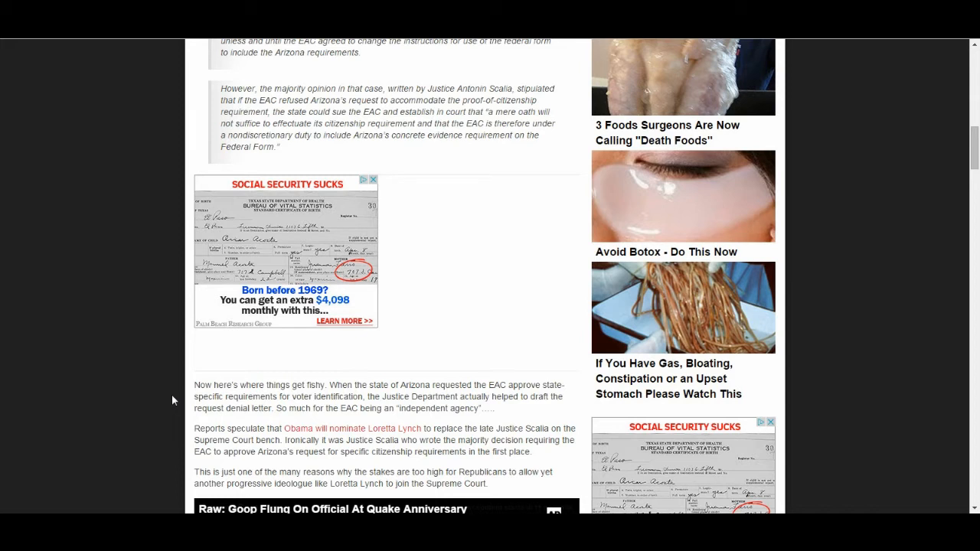
mouse_move(198, 321)
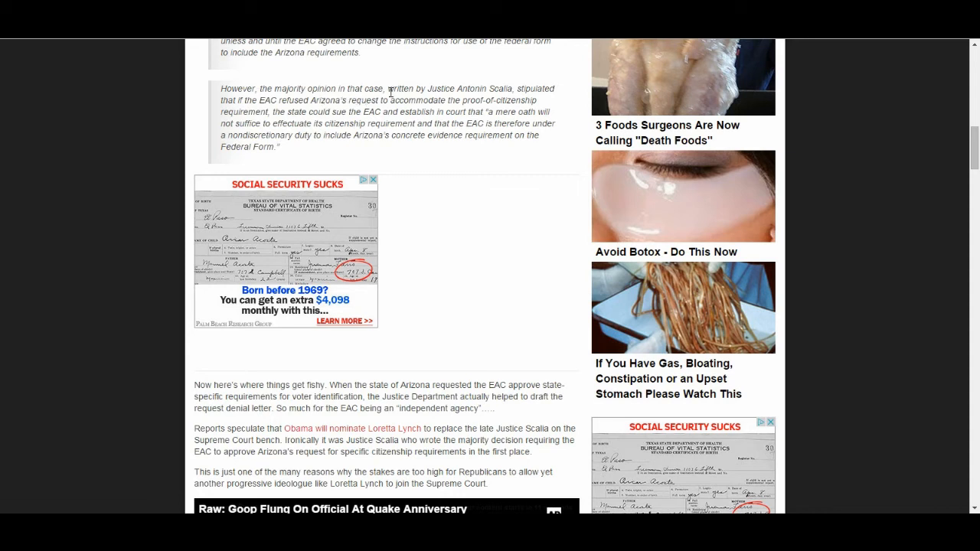
mouse_move(565, 141)
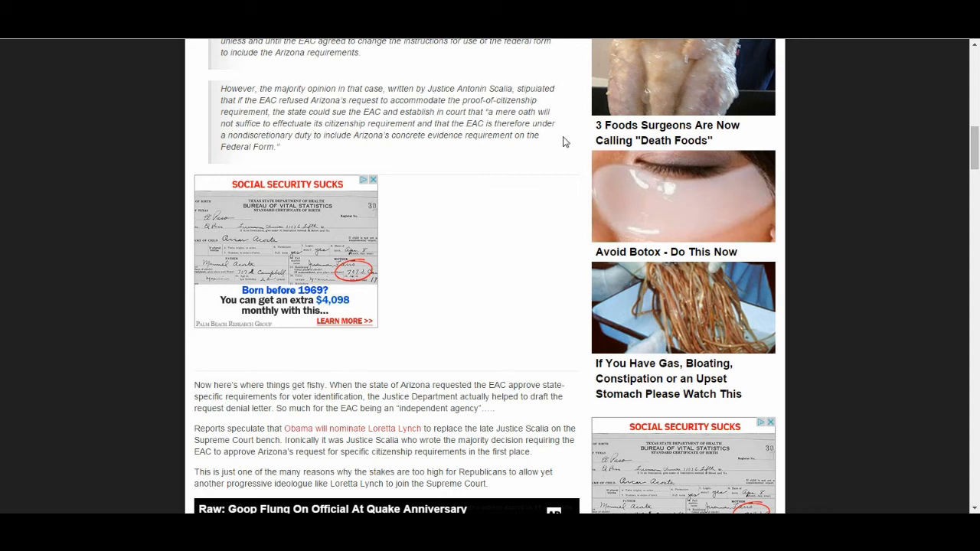
mouse_move(506, 162)
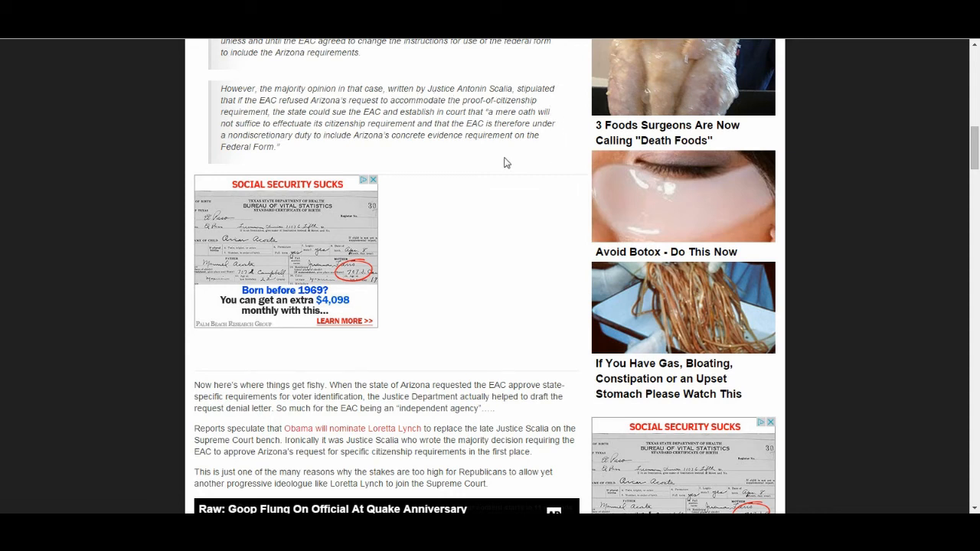
mouse_move(372, 156)
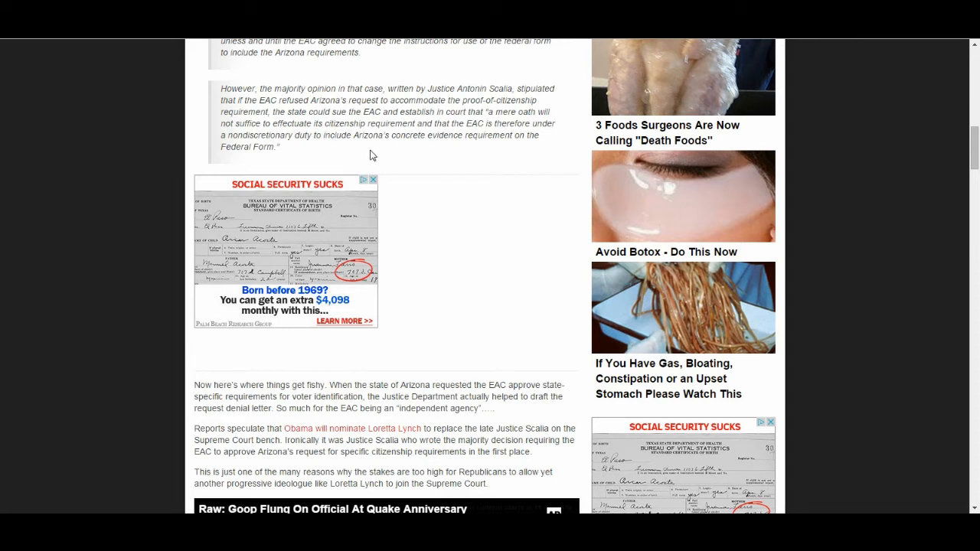
mouse_move(291, 161)
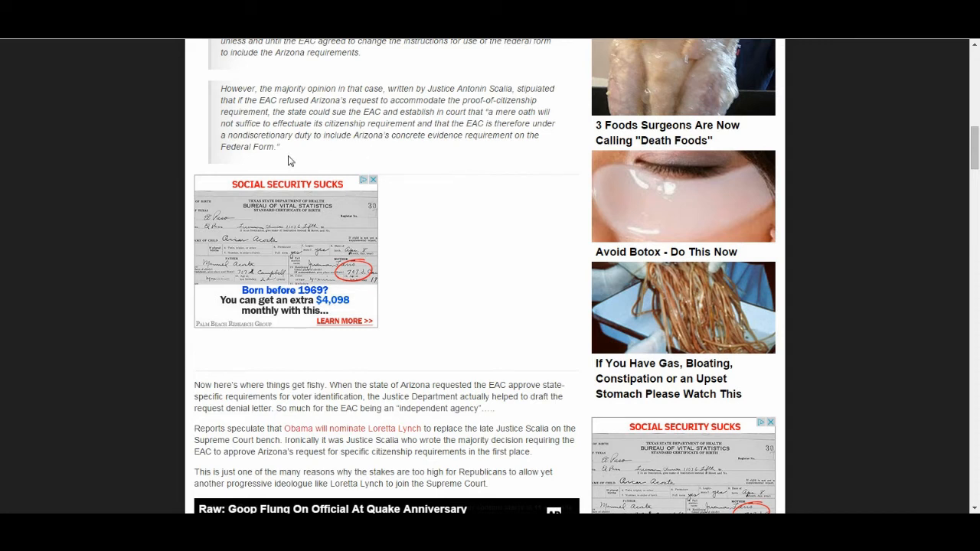
mouse_move(160, 168)
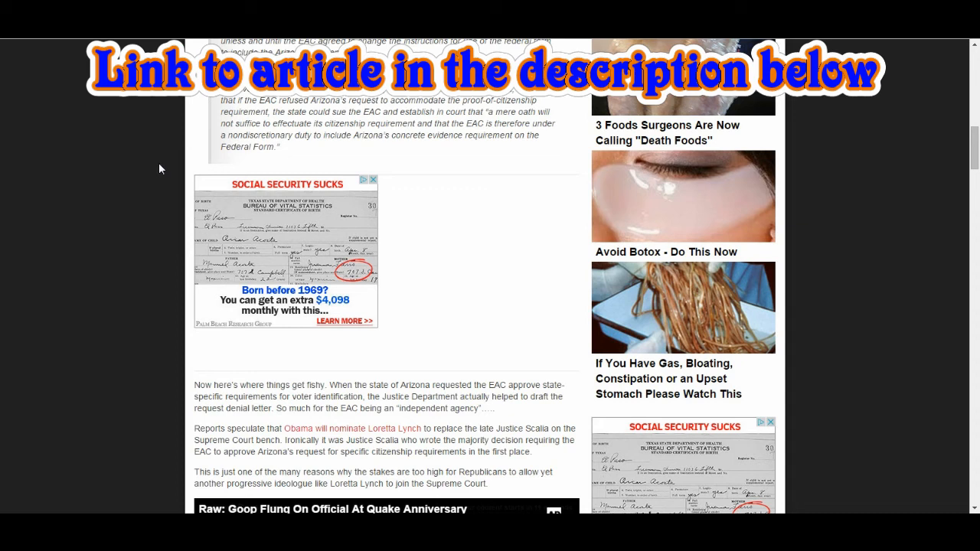
scroll("up", 3)
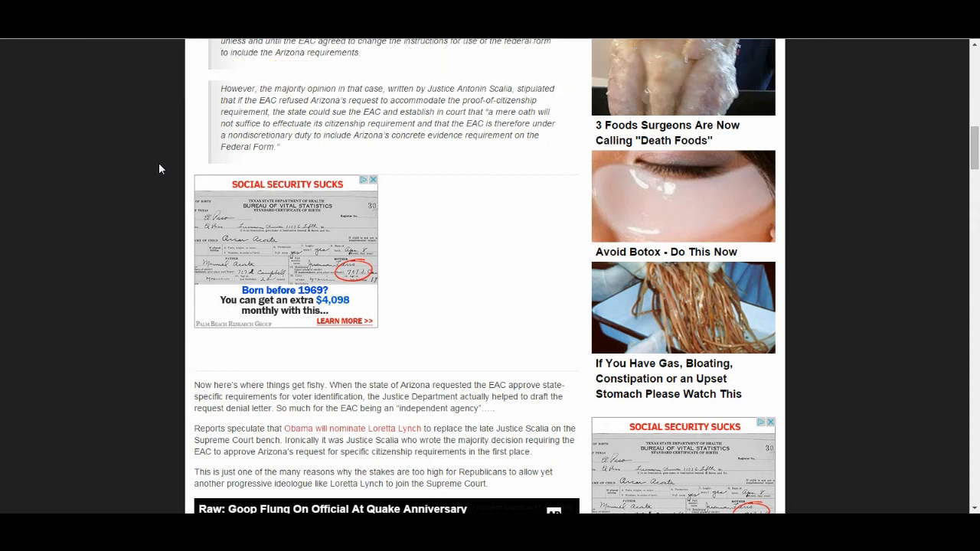